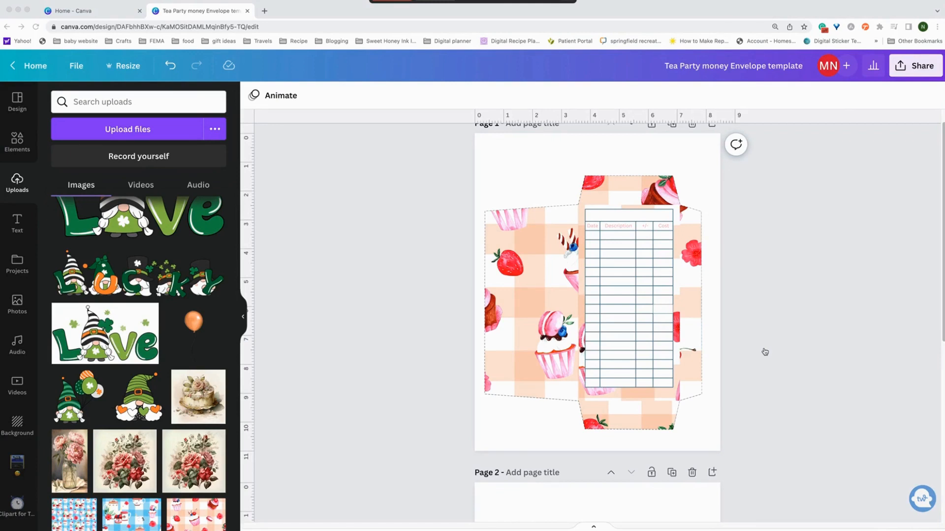
mouse_move(742, 187)
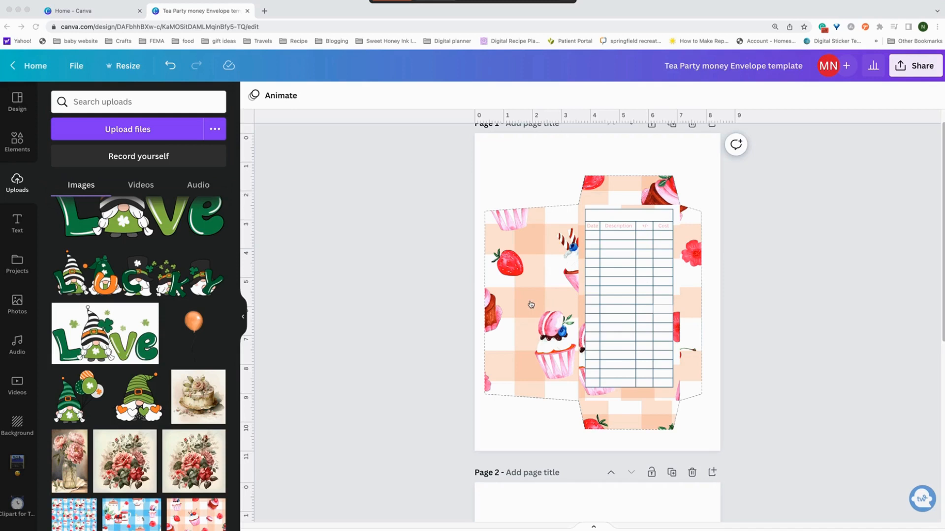
Replace the pink cupcake background with the blue gingham tea-party pattern from Uploads.
click(509, 304)
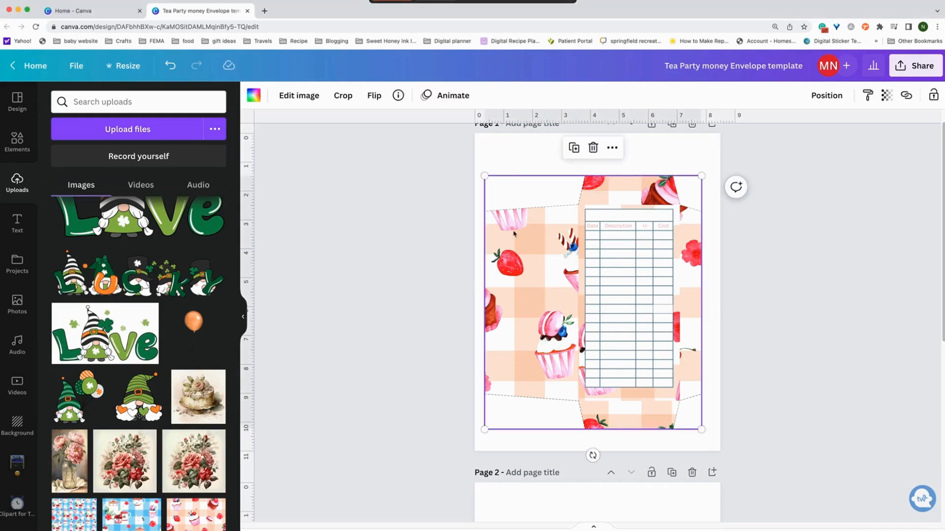
click(627, 298)
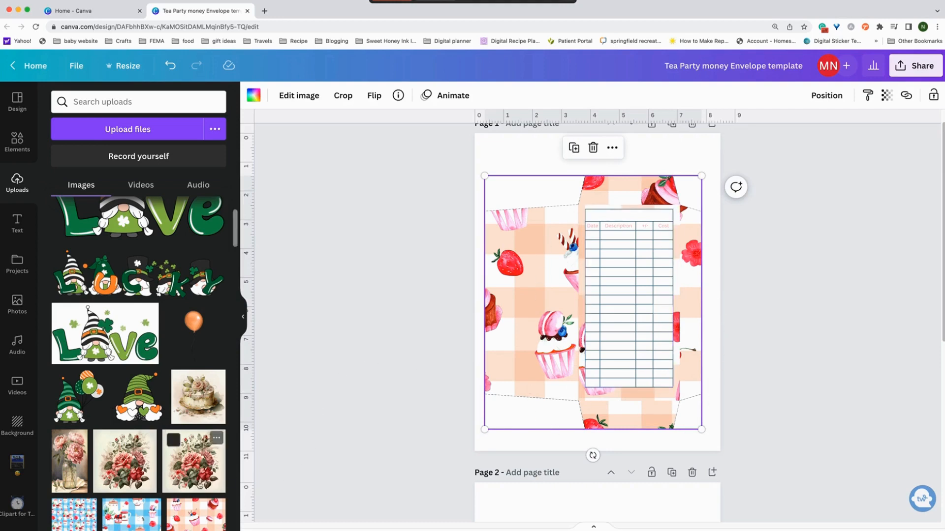
scroll(down, 3)
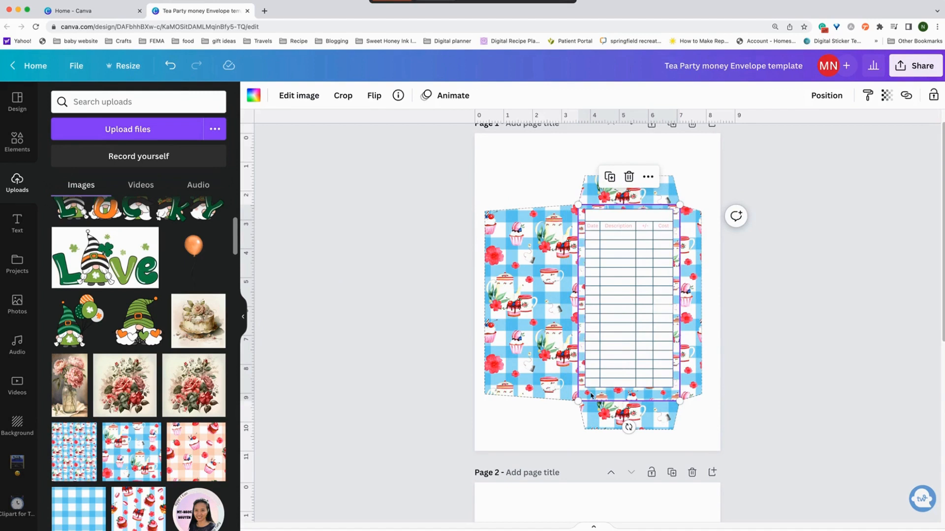
mouse_move(750, 423)
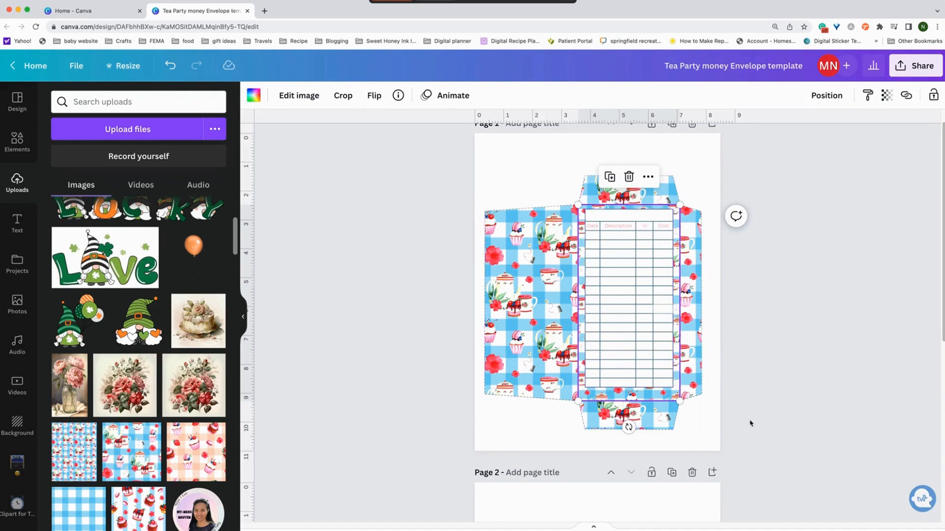
mouse_move(584, 393)
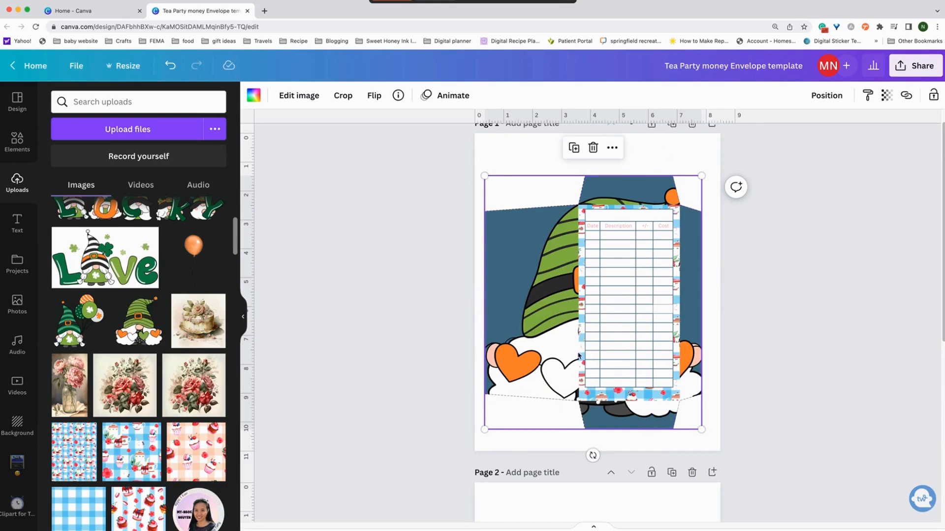
mouse_move(541, 346)
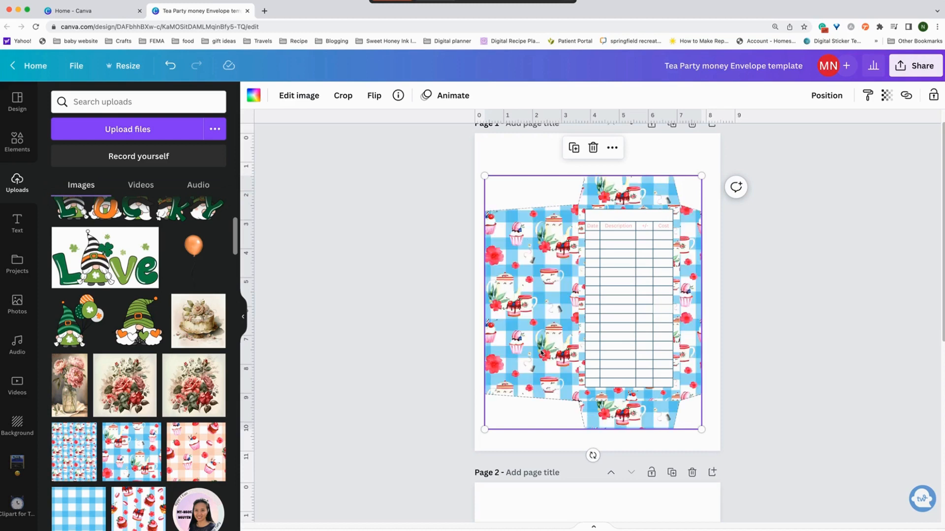
mouse_move(538, 353)
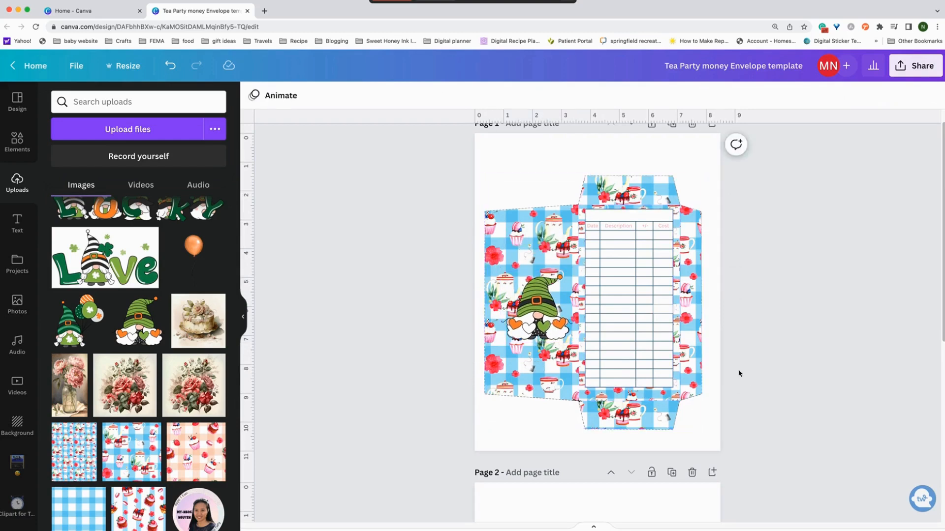
click(530, 307)
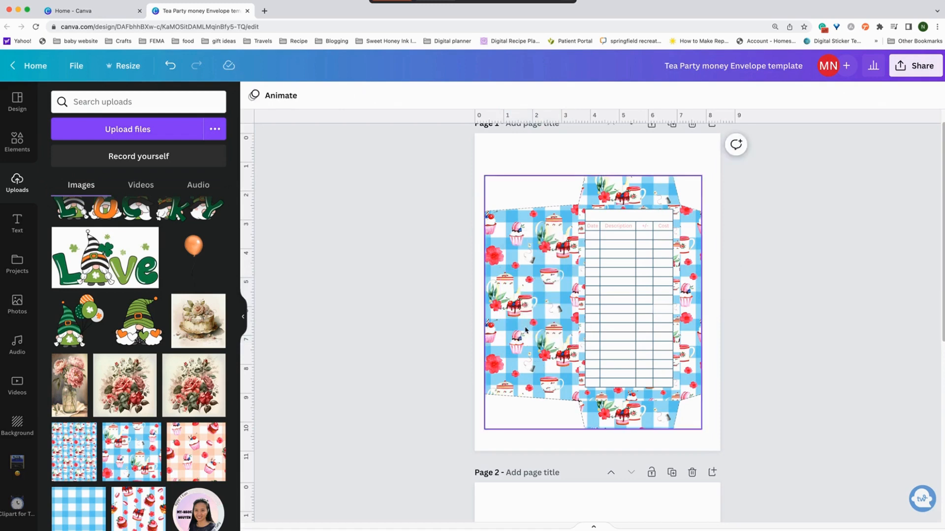
Lock the blue gingham background image, then add the green gnome clipart to the page.
click(525, 331)
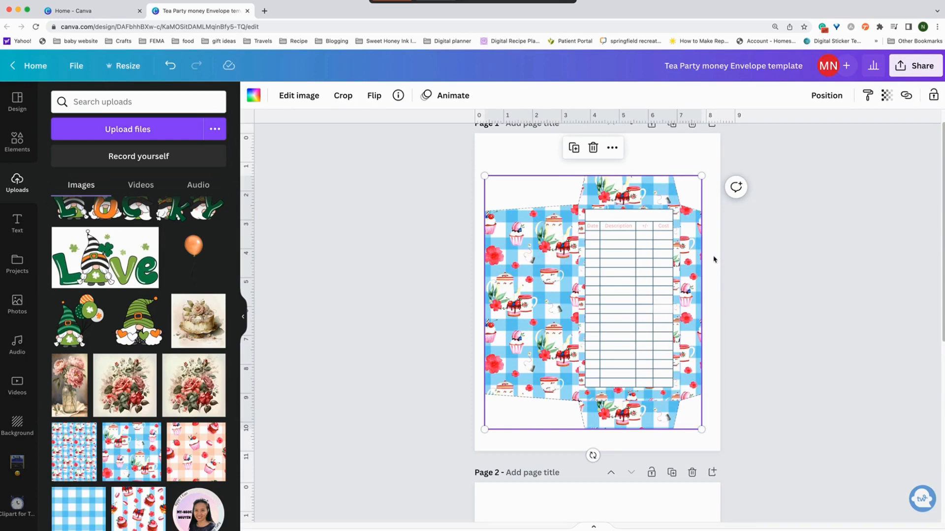
mouse_move(933, 96)
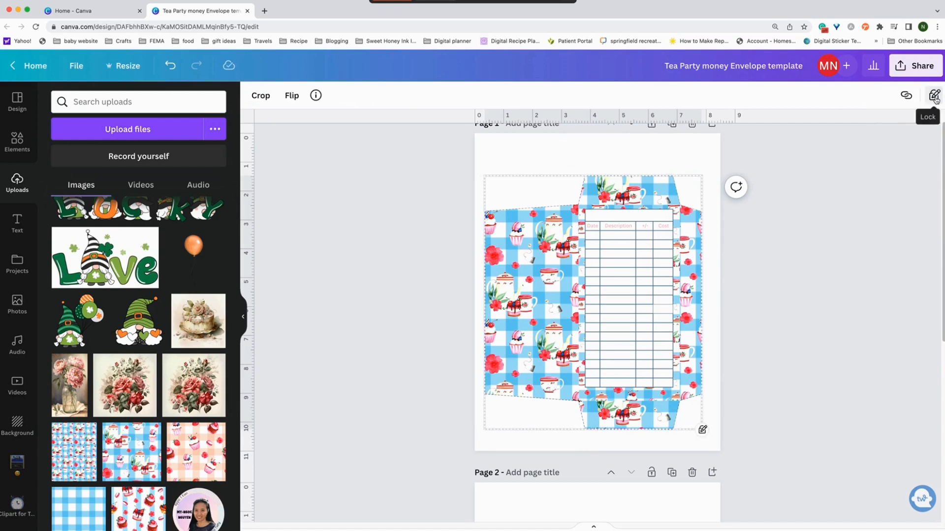
click(935, 95)
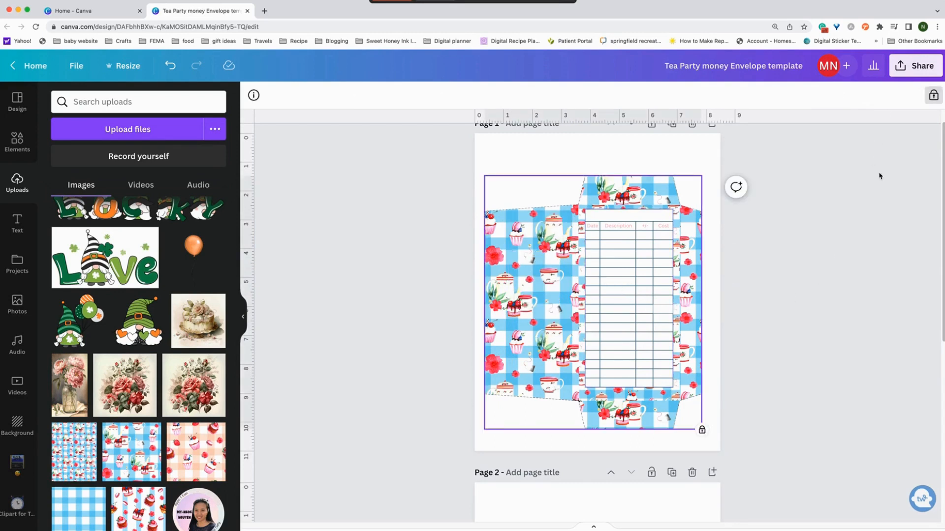
click(593, 301)
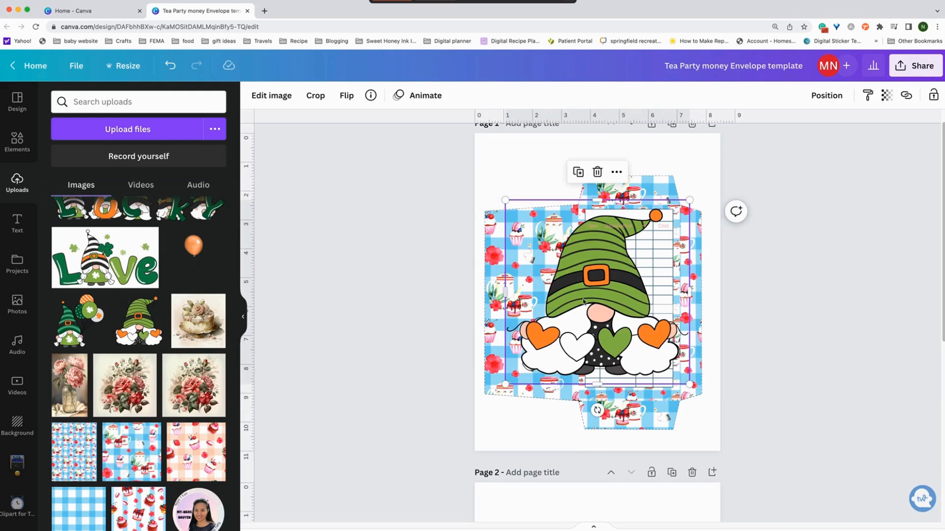
Shrink the gnome and place it on the envelope's lower left panel over the gingham.
drag(596, 296, 542, 322)
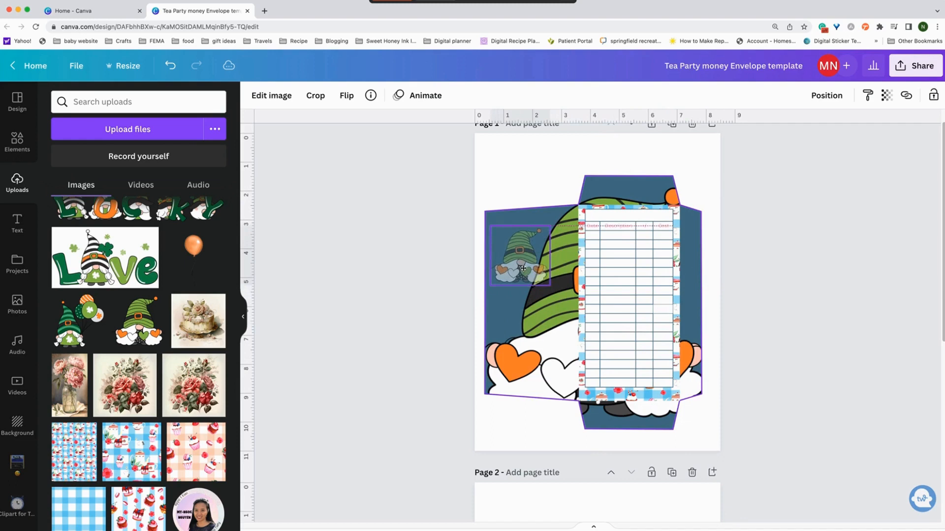
drag(522, 259, 543, 338)
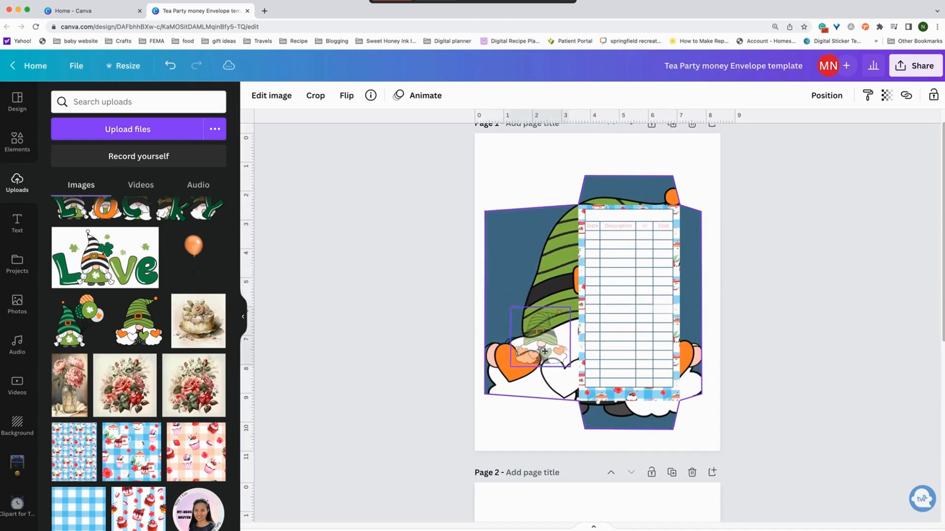
drag(540, 341, 532, 367)
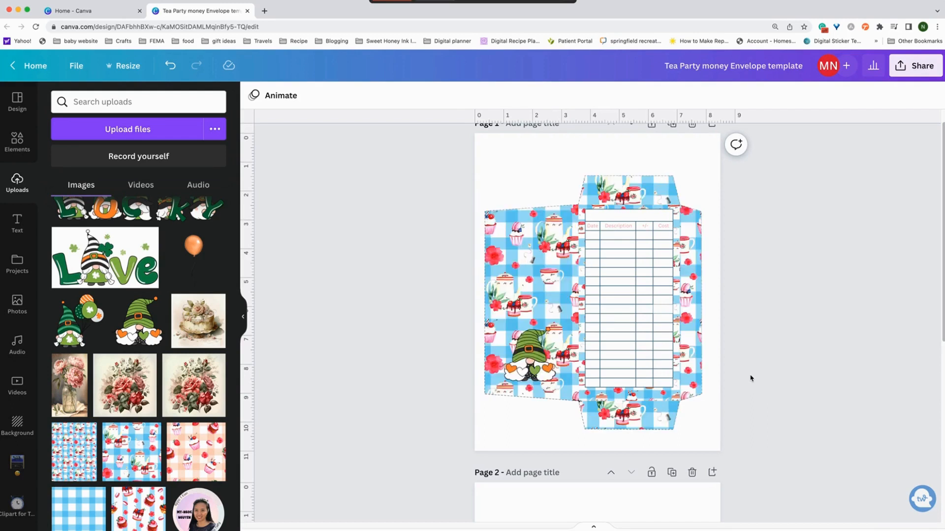
click(528, 358)
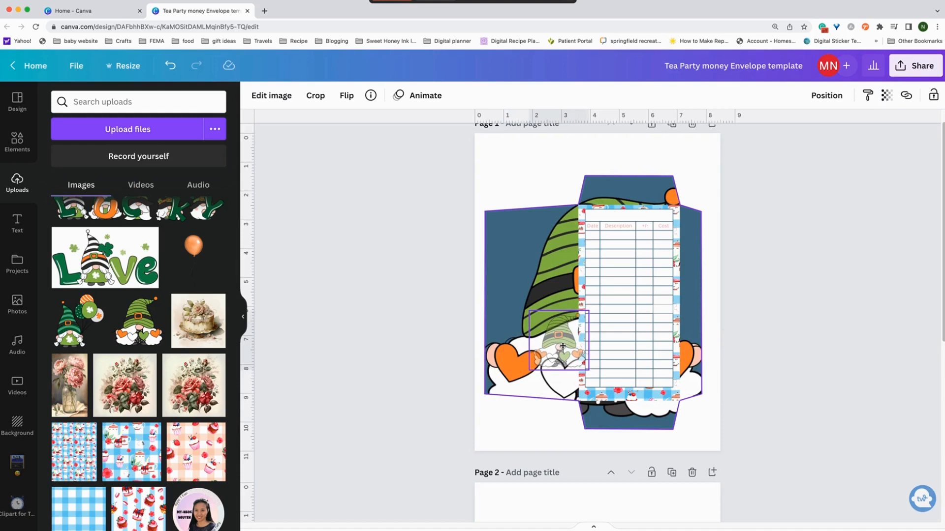
Move the small gnome up to the envelope's upper left corner.
drag(559, 346, 542, 264)
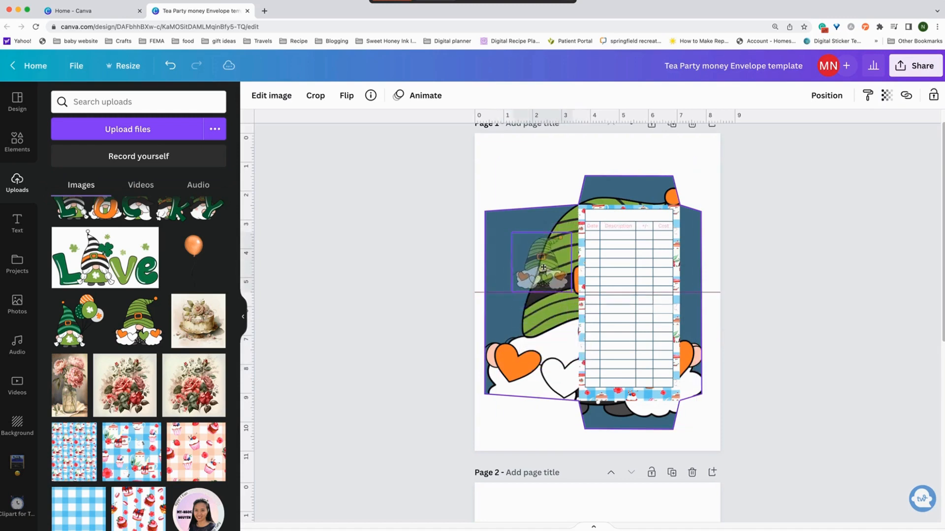
drag(541, 266, 534, 243)
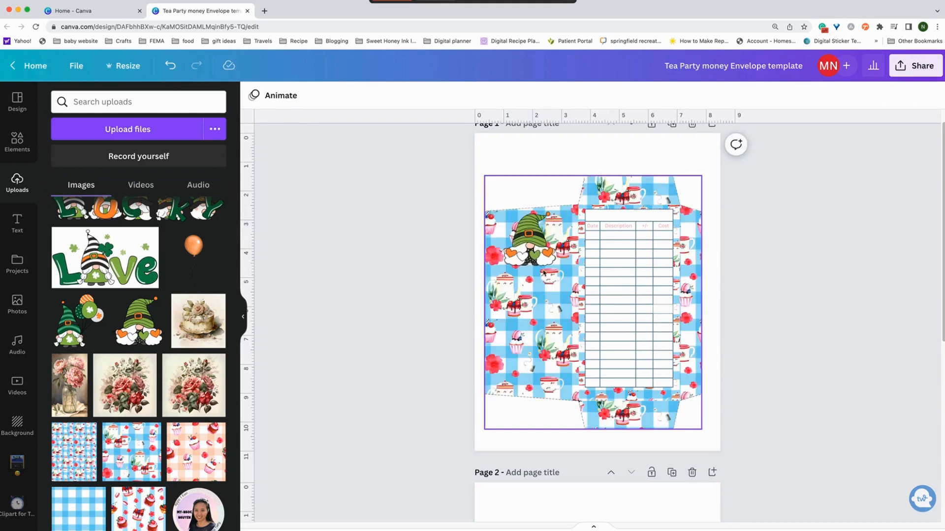
click(527, 242)
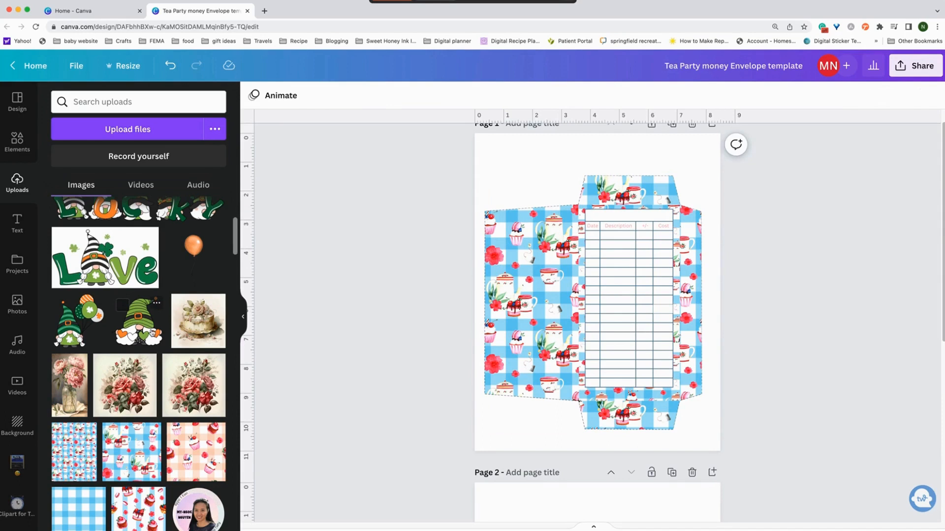
Add the gnome again, delete it via its context menu, and select the locked background.
click(137, 321)
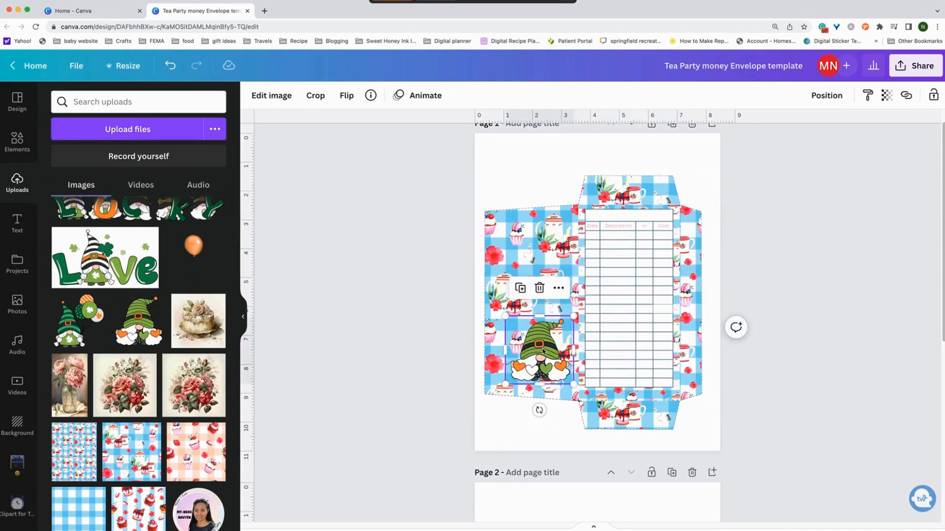
right_click(540, 337)
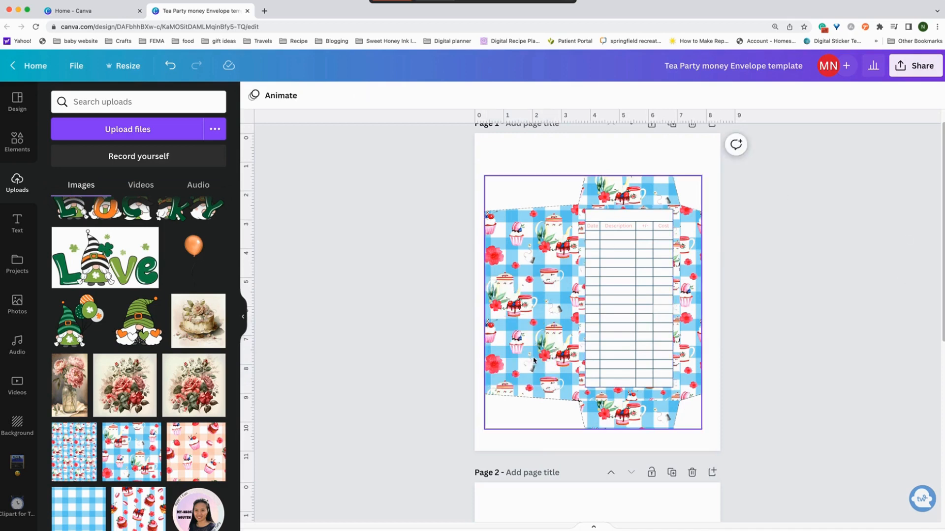
click(532, 359)
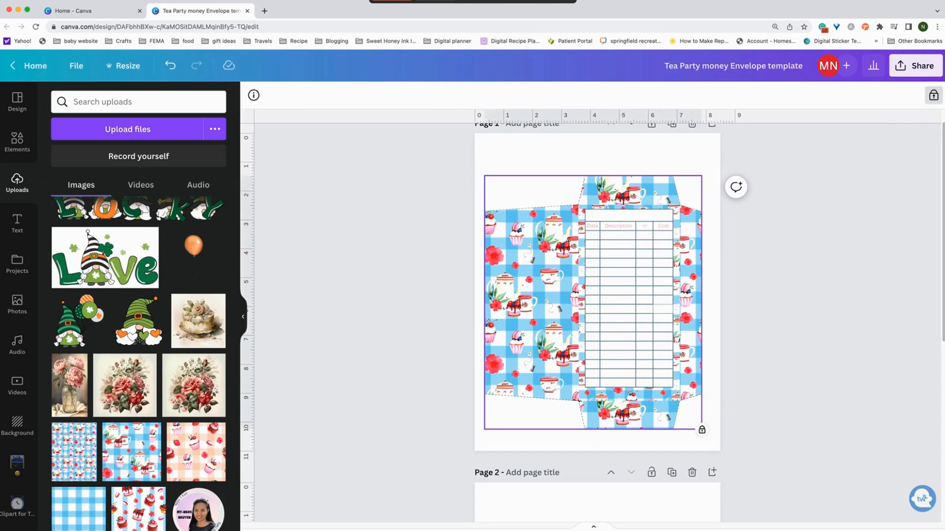
Place a small gnome mid-height on the envelope's left panel over the gingham pattern.
click(596, 301)
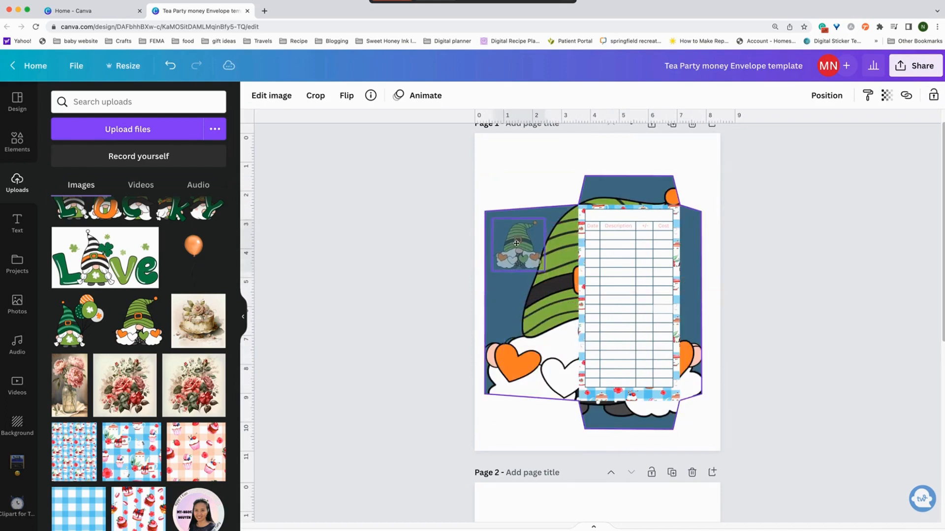
drag(516, 243, 546, 276)
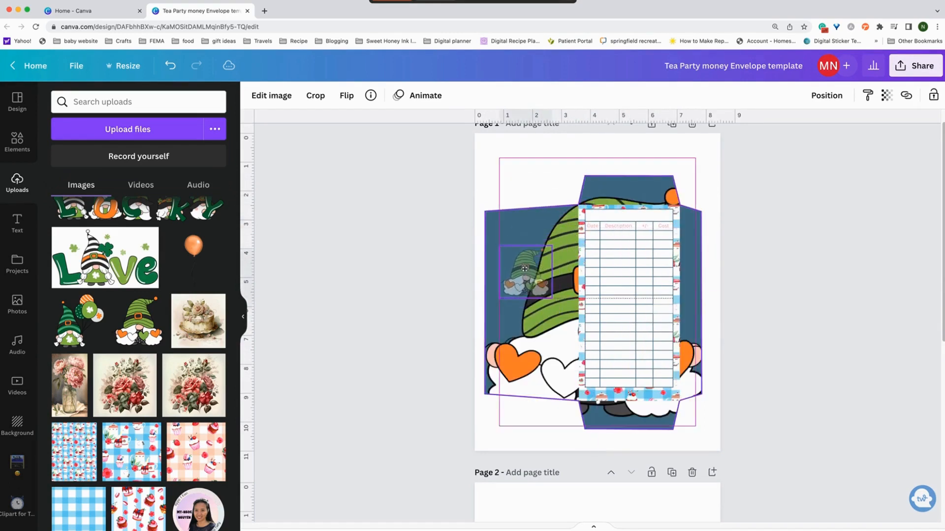
drag(525, 271, 524, 244)
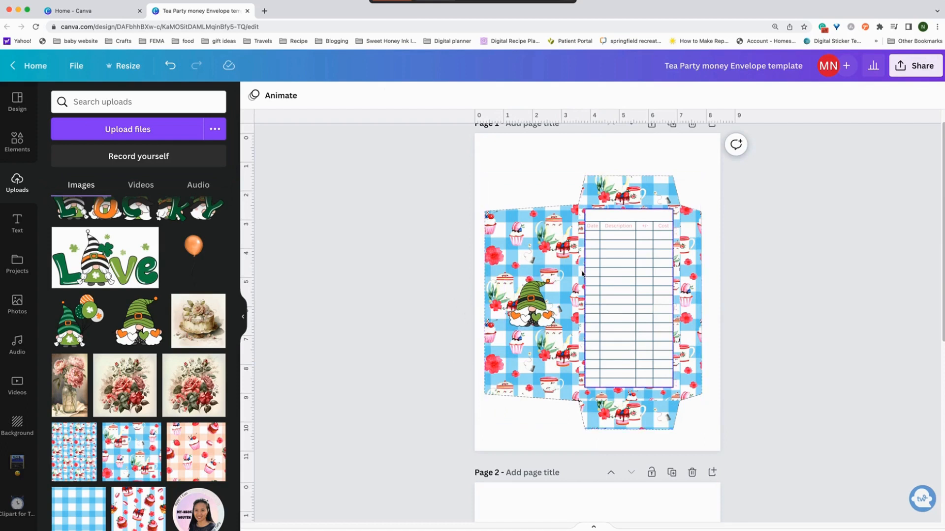
click(769, 343)
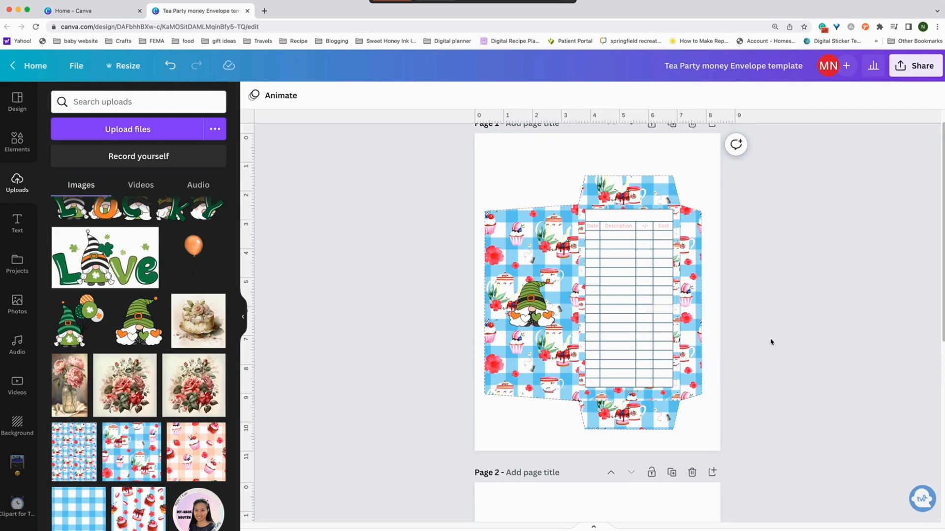
click(529, 310)
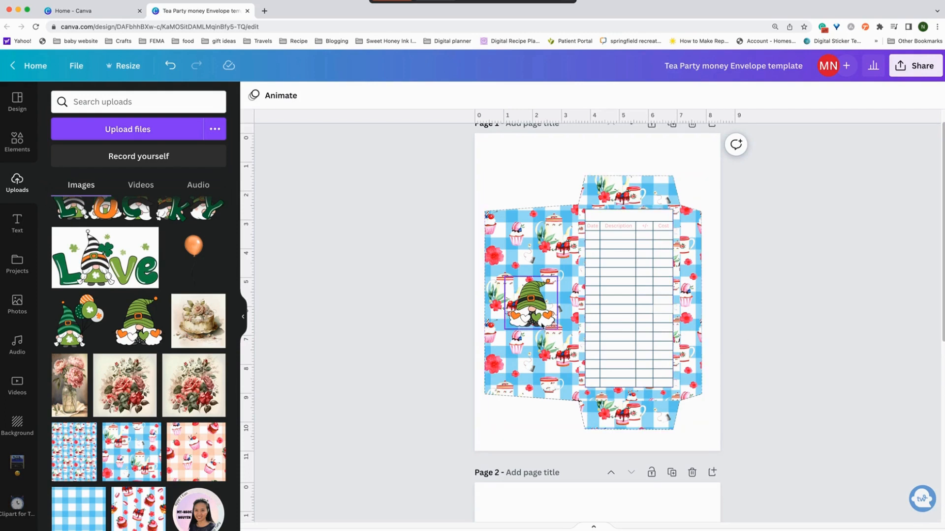